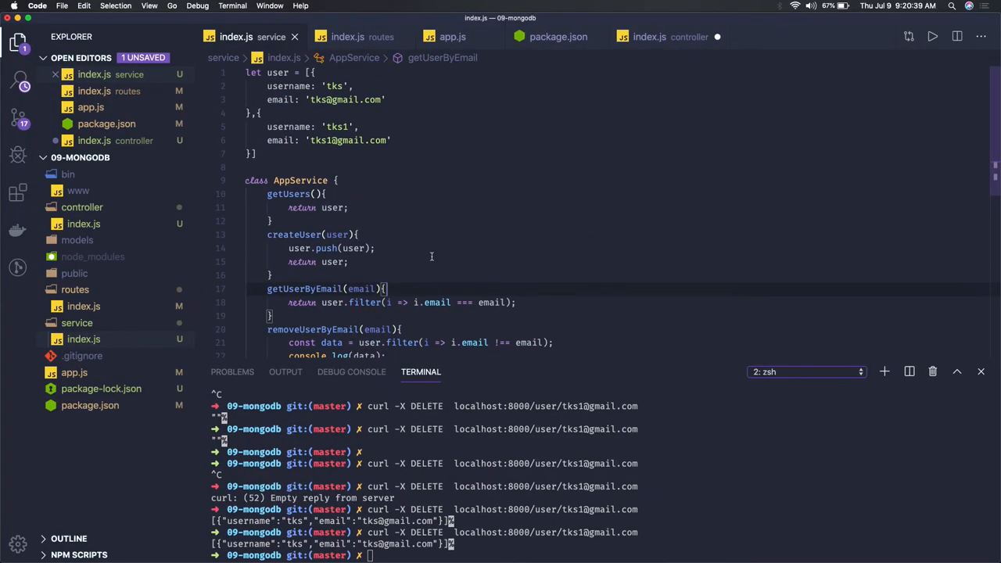
Step: Review the service index.js file with the hard-coded users and AppService class
click(649, 38)
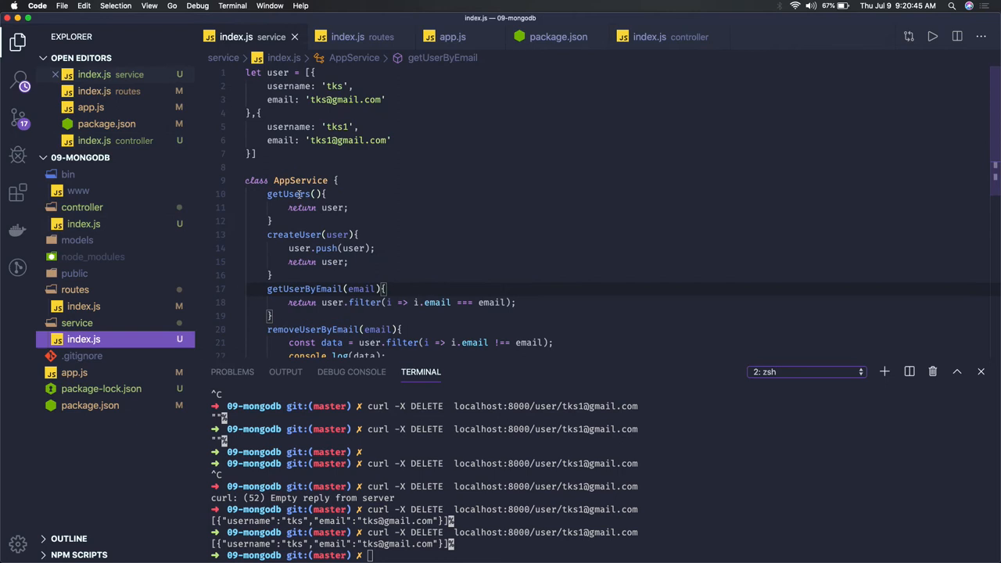
scroll(down, 3)
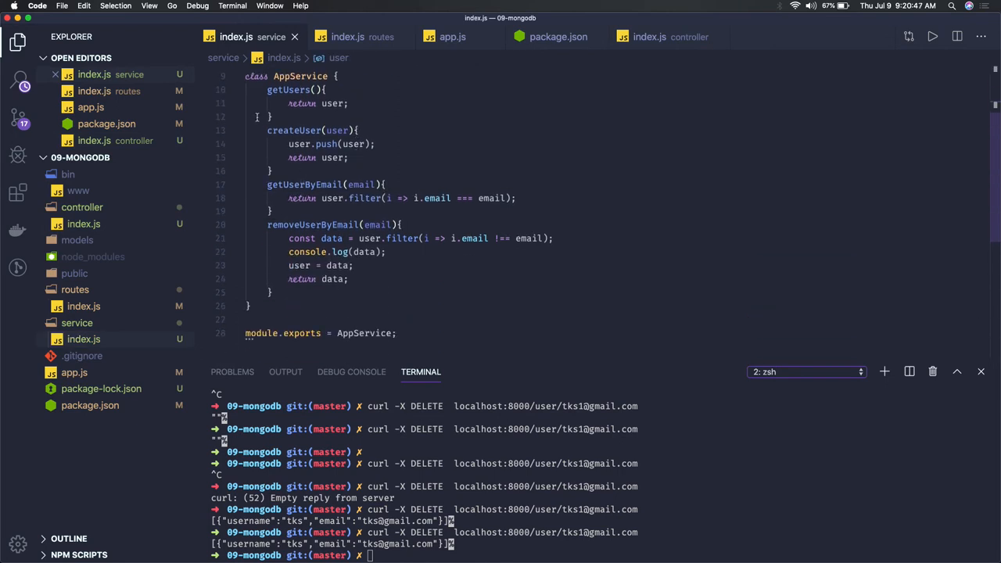
mouse_move(294, 138)
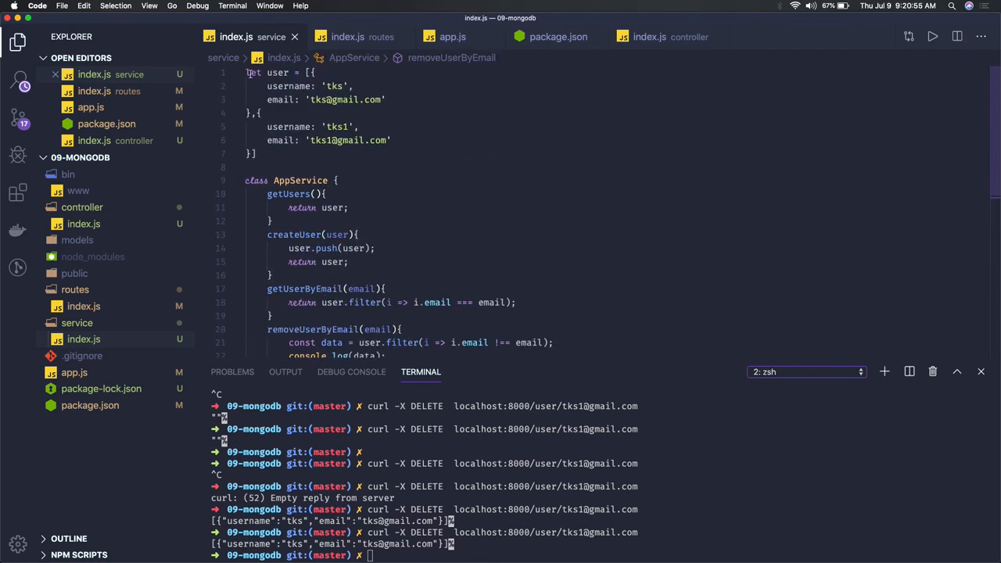
scroll(down, 3)
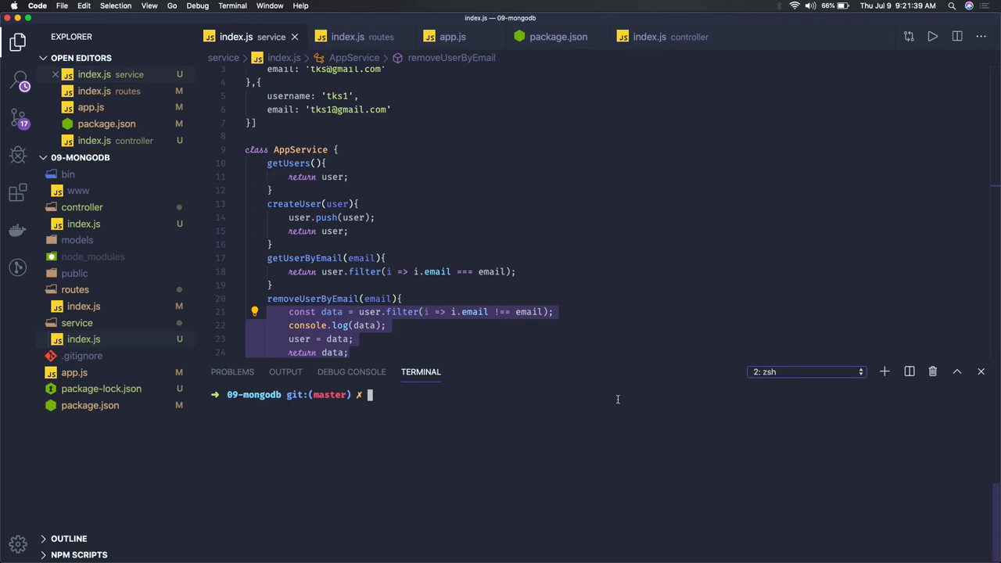
mouse_move(535, 469)
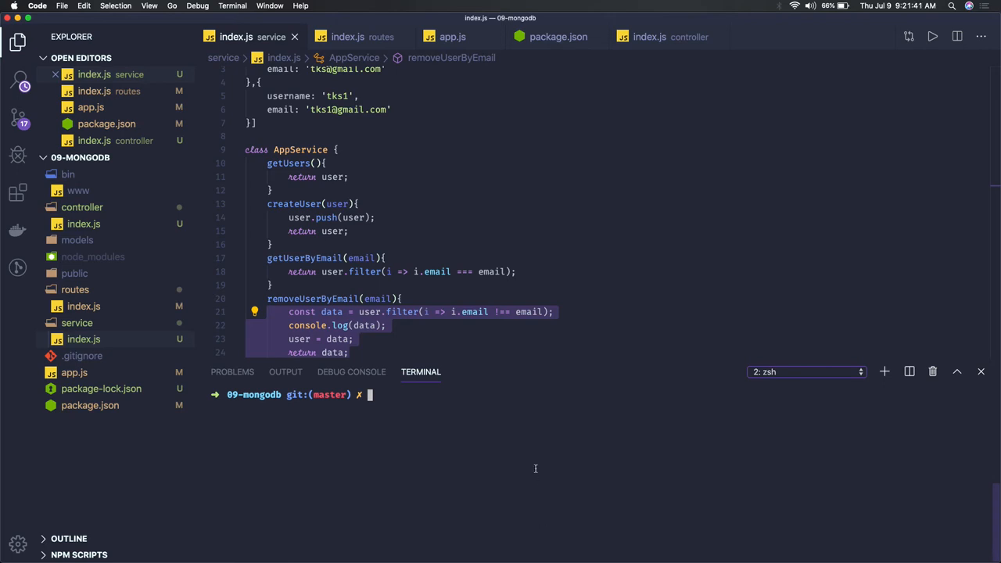
Step: Install mongoose as a saved dependency with npm i --save mongoose in the terminal
text(npm install)
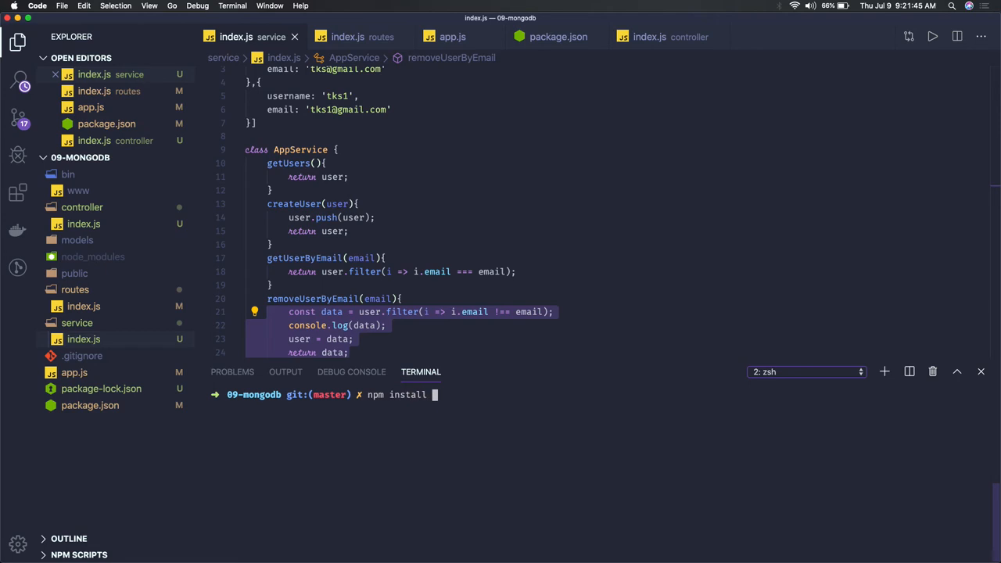
text(--save)
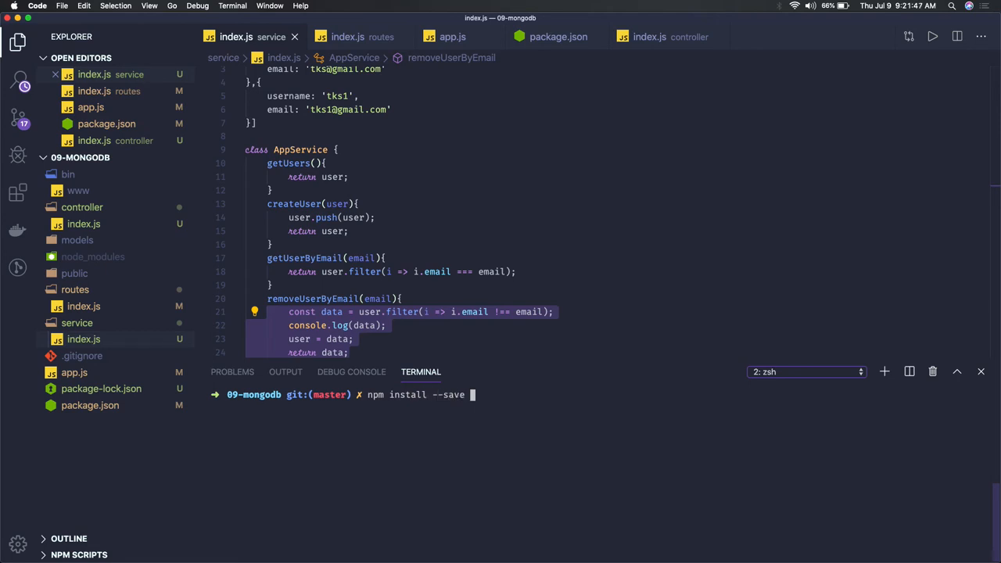
text(mongoose)
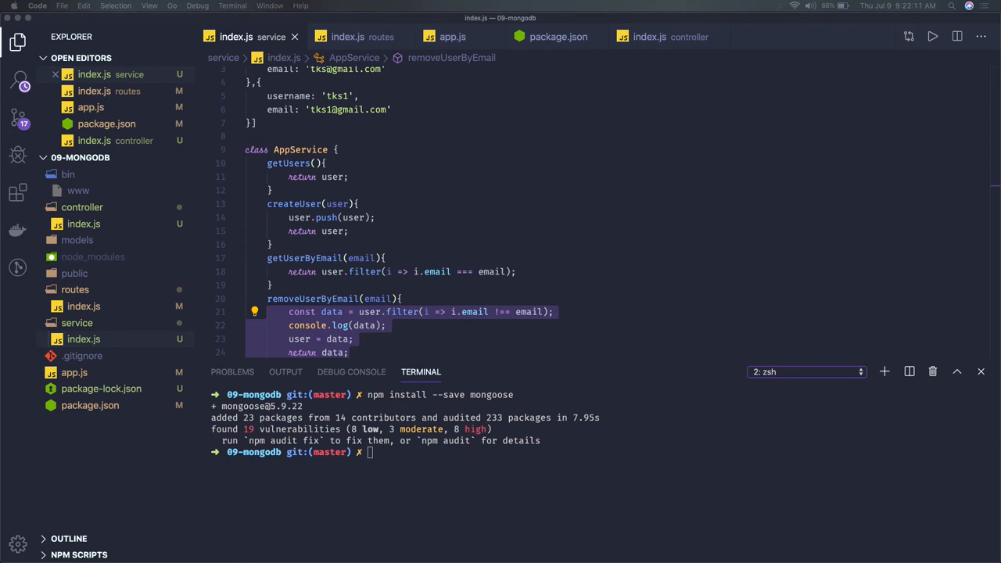
mouse_move(247, 227)
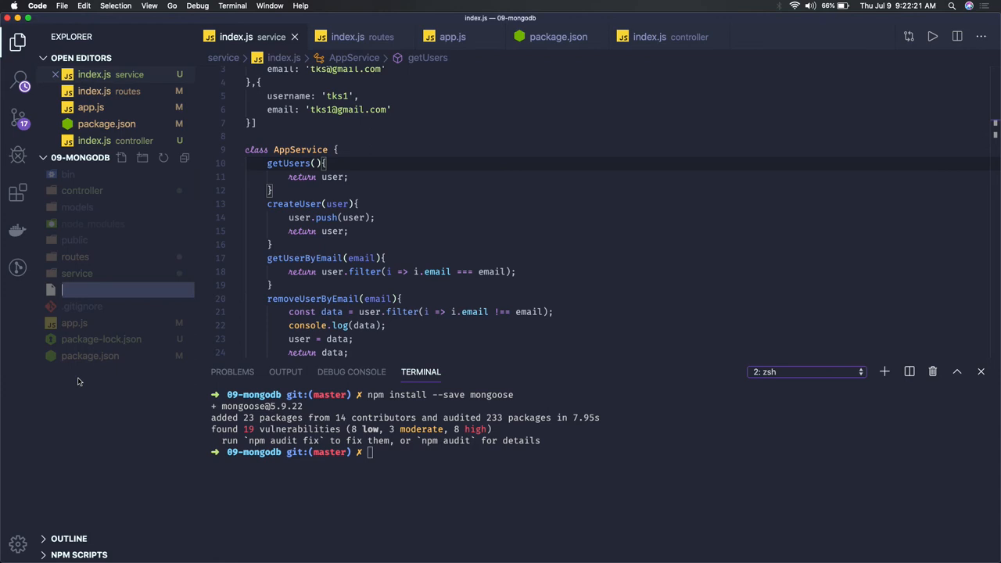
Step: Create a database folder with index.js connecting mongoose to the local test database
text(databa)
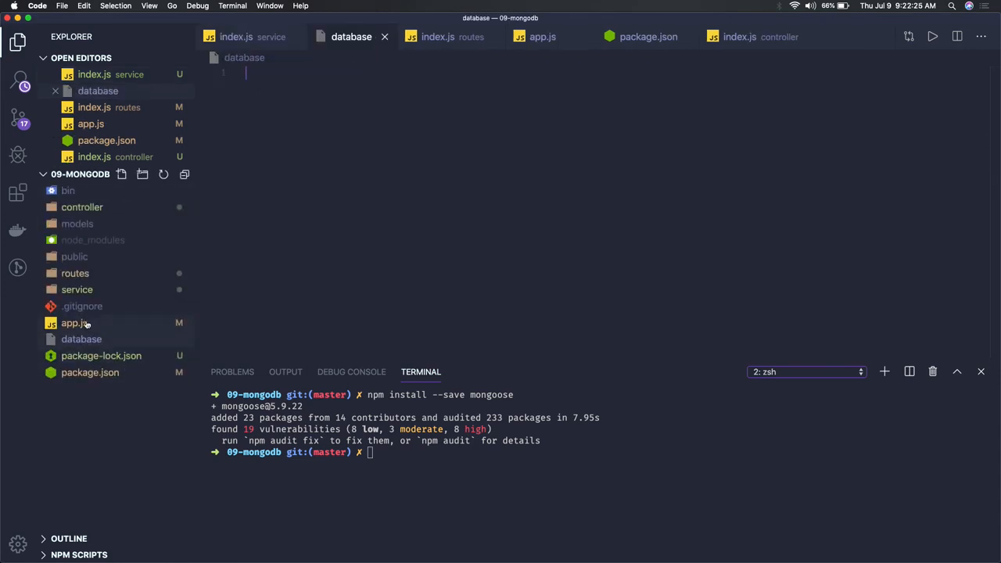
click(81, 337)
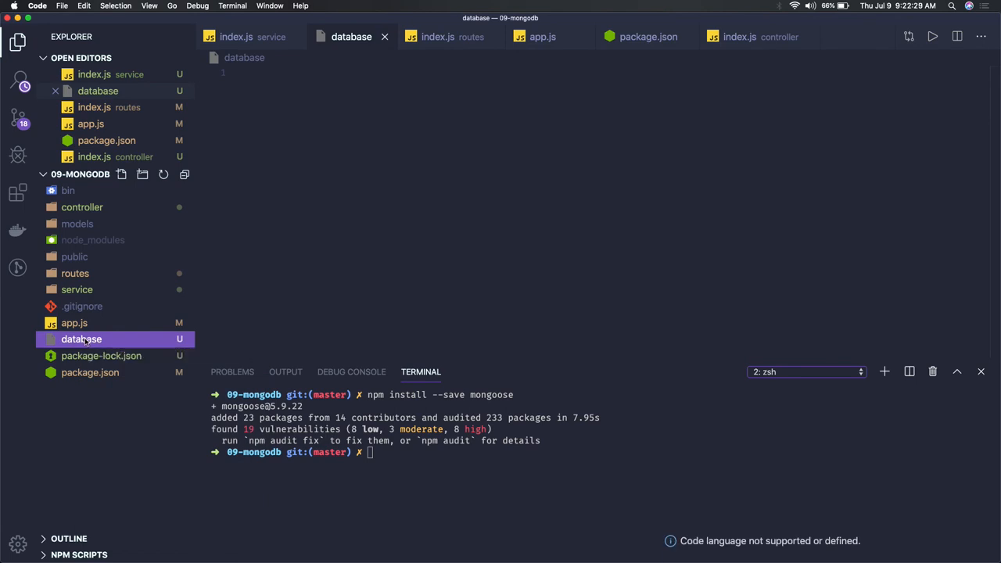
mouse_move(81, 391)
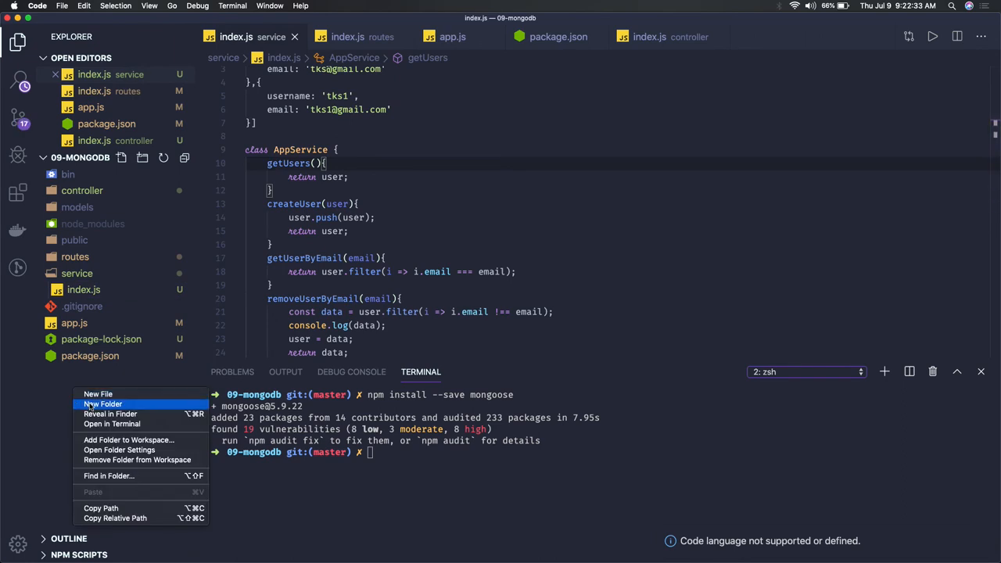
click(103, 404)
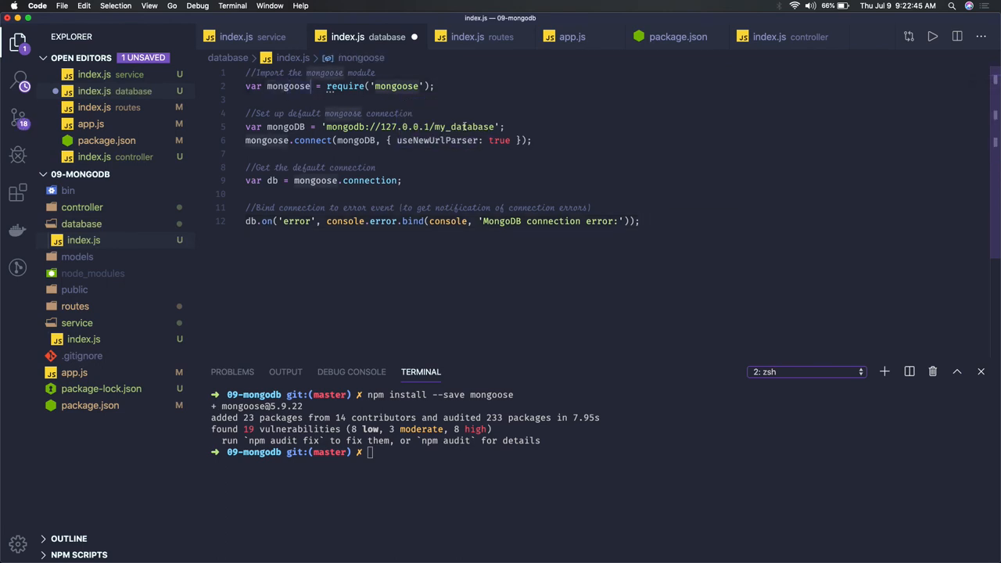
text(test)
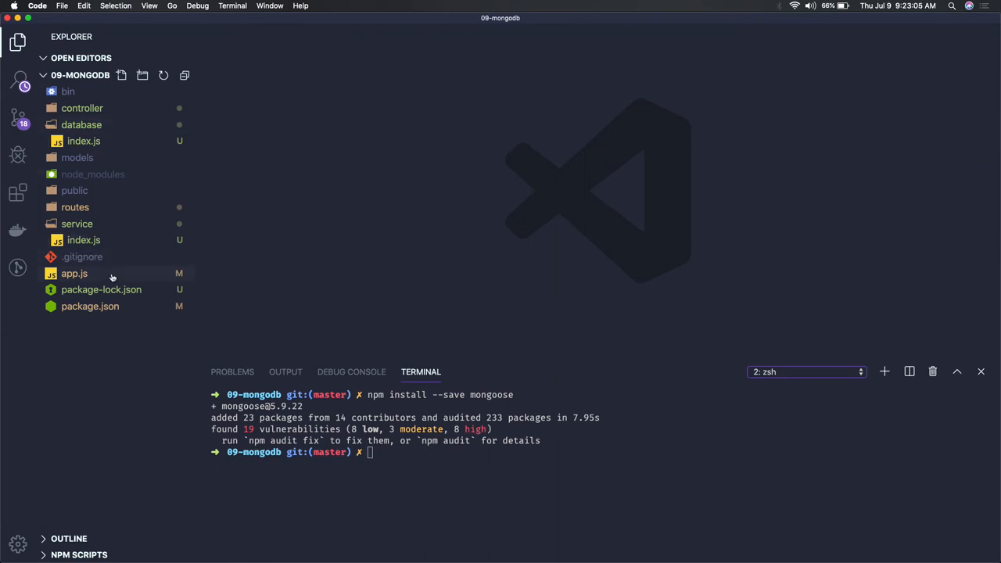
mouse_move(116, 244)
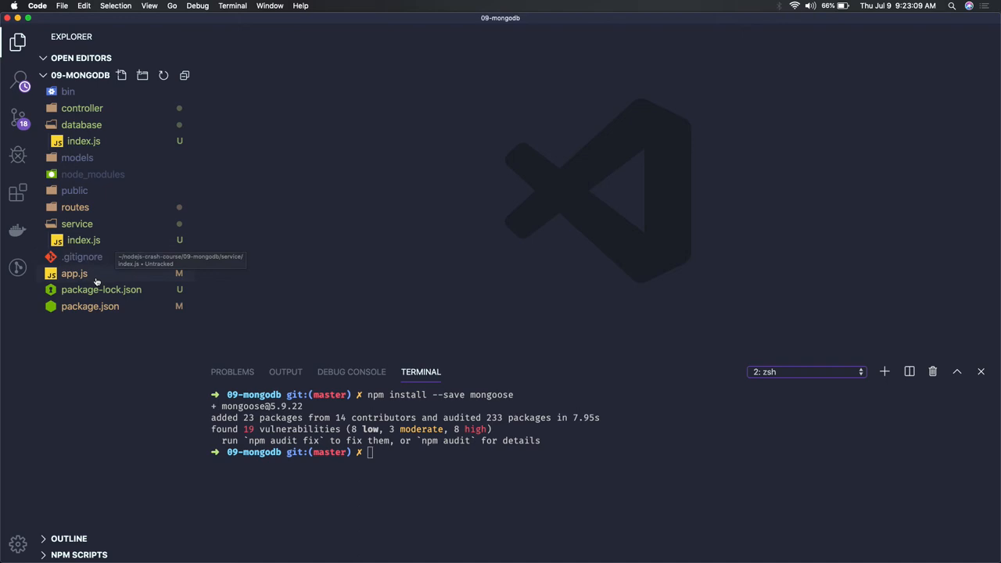
Step: Compare app.js with database/index.js and return to app.js for editing
double_click(75, 272)
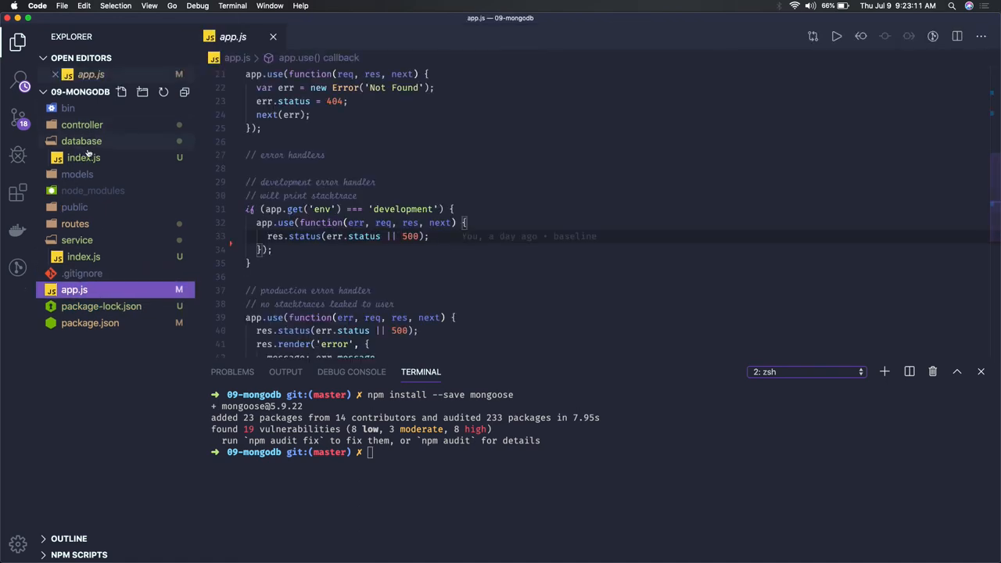
click(83, 157)
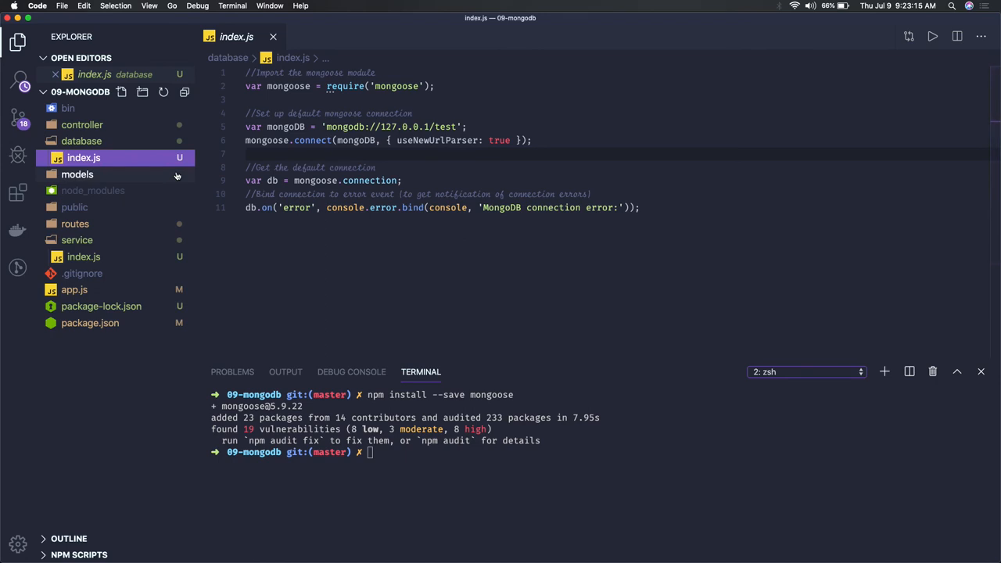
click(75, 290)
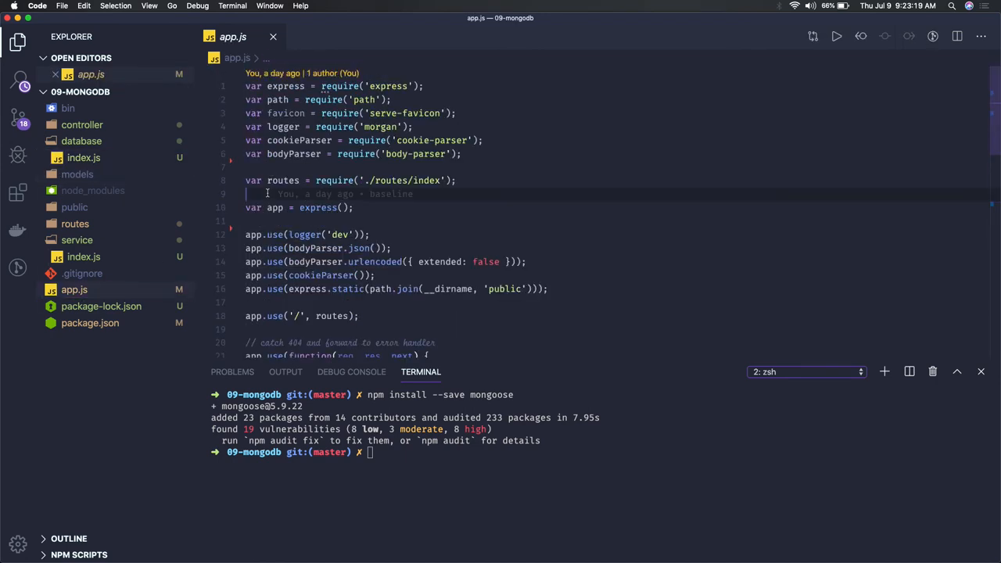
Step: Add require('./database/index') to app.js so the mongoose connection loads
text(require)
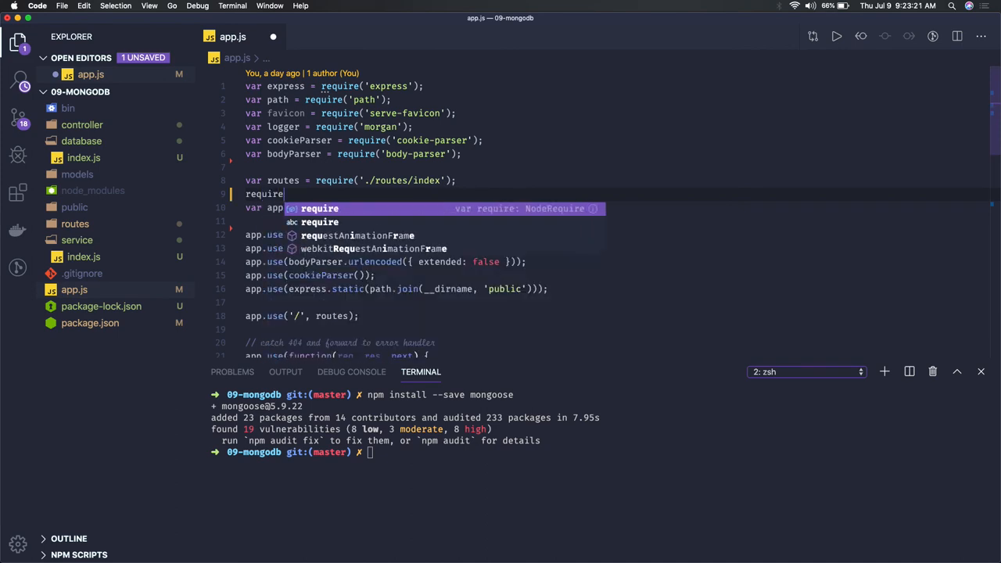
text((''))
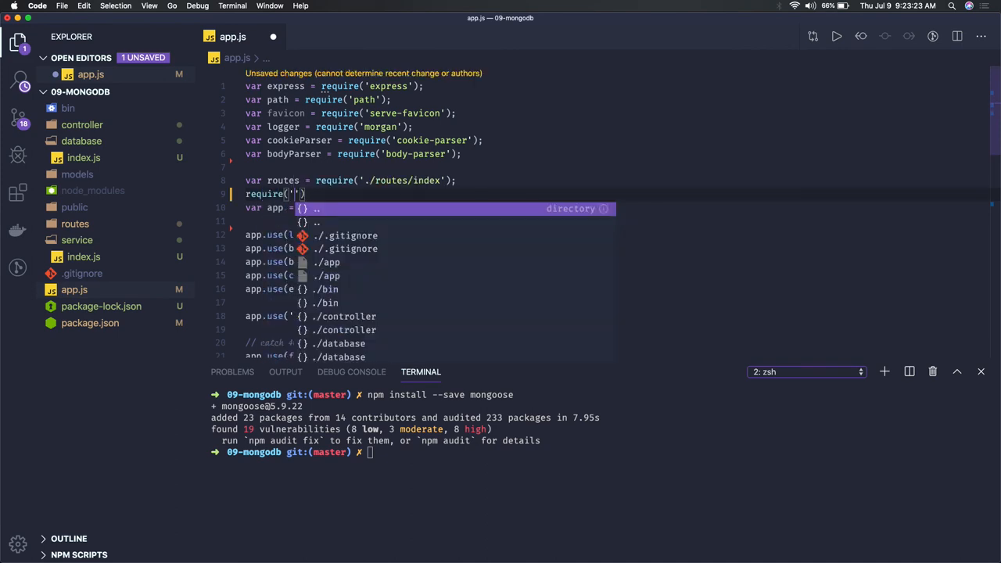
text(./d)
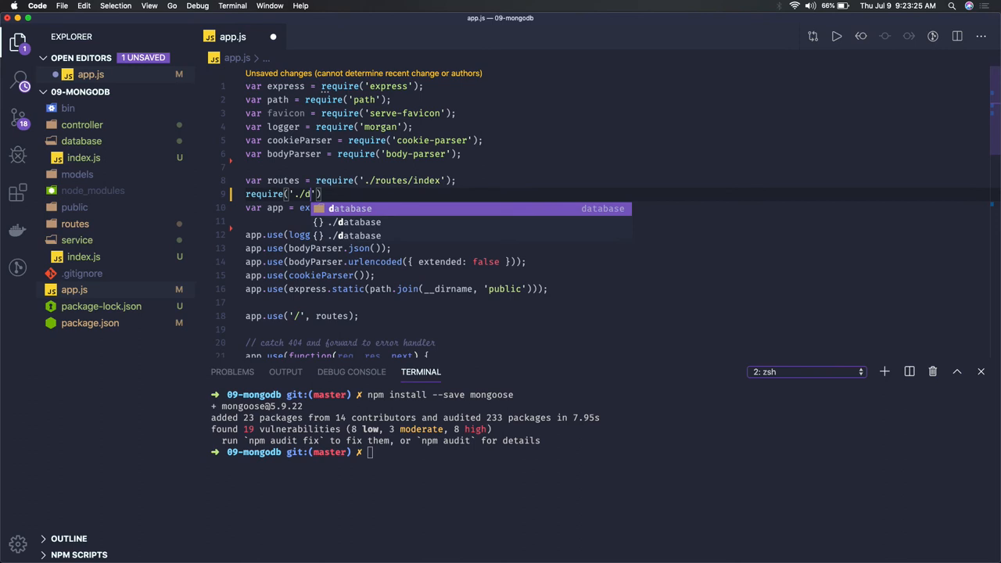
text(atabase/index)
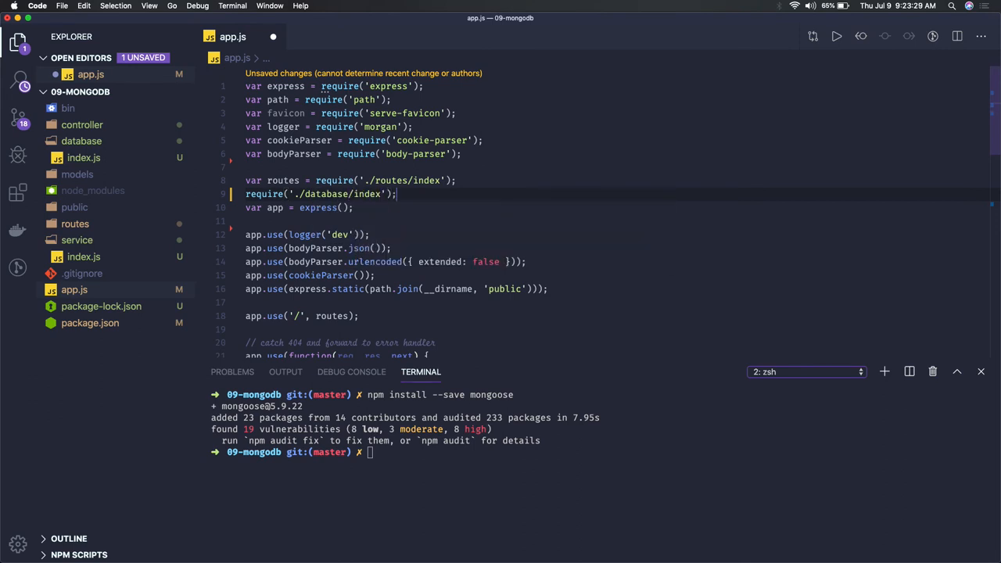
click(806, 373)
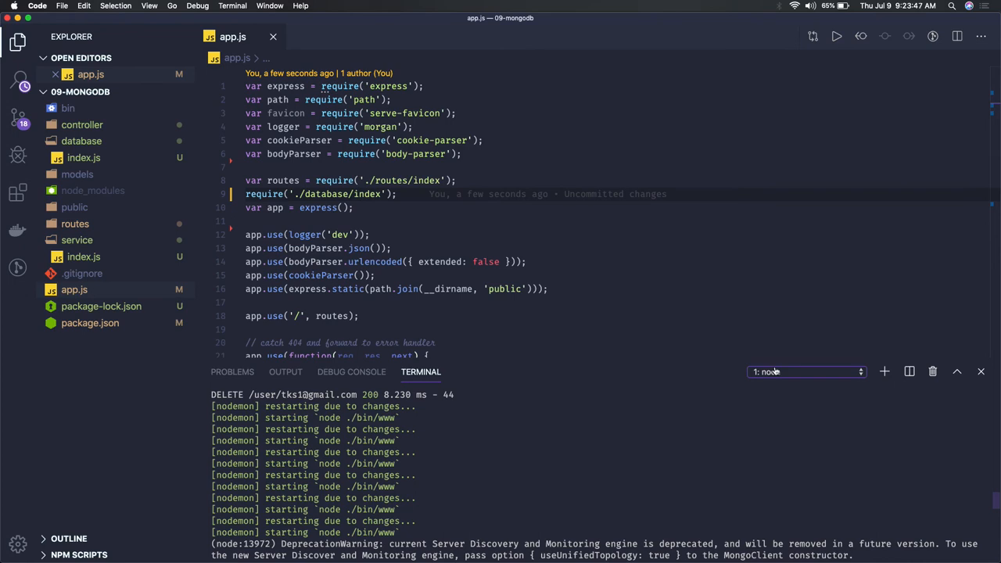
Step: Switch the terminal from the running node server to the zsh shell session
click(805, 372)
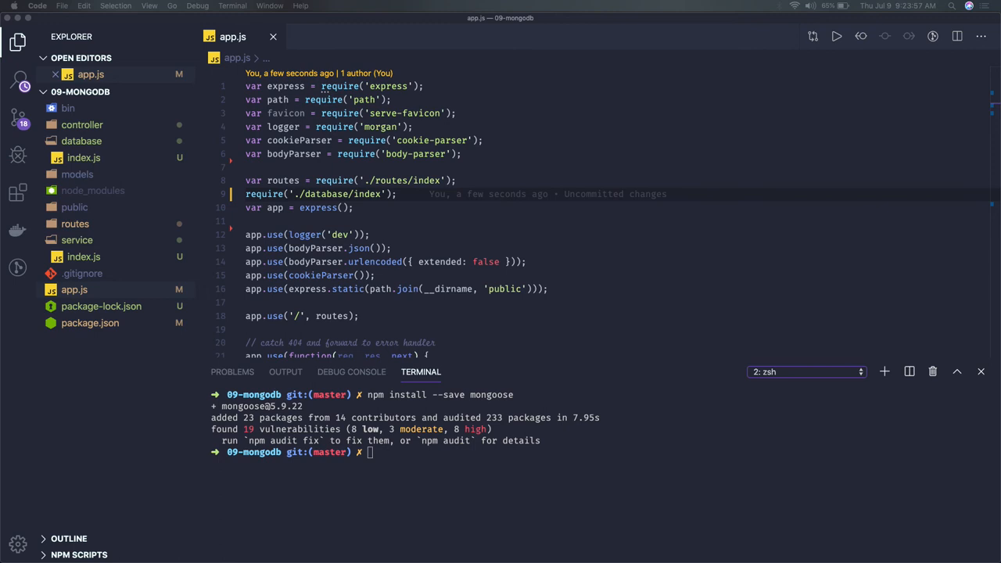
mouse_move(400, 272)
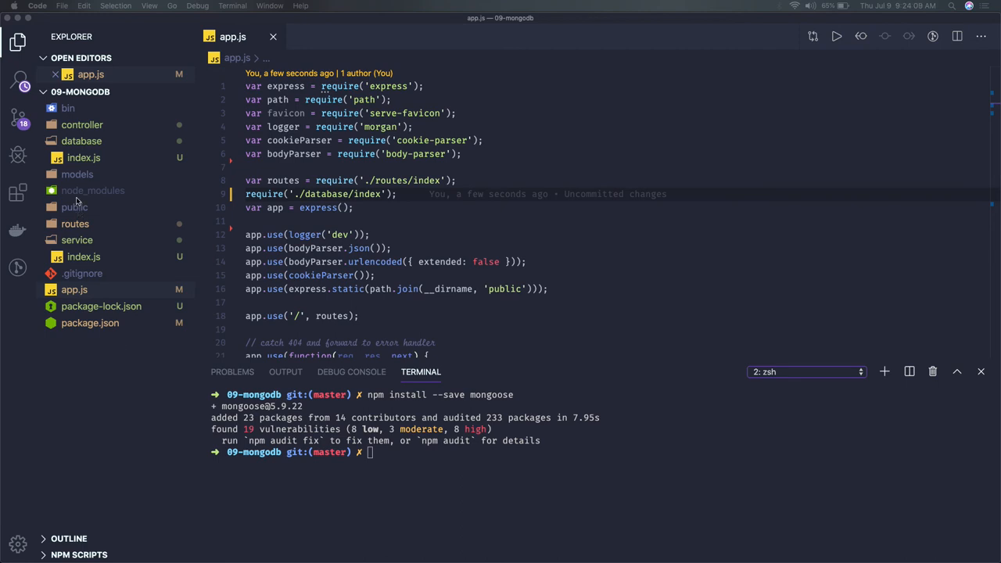
Step: Create a models folder under database with user.js and rename the sample schema to UserModelSchema
click(81, 141)
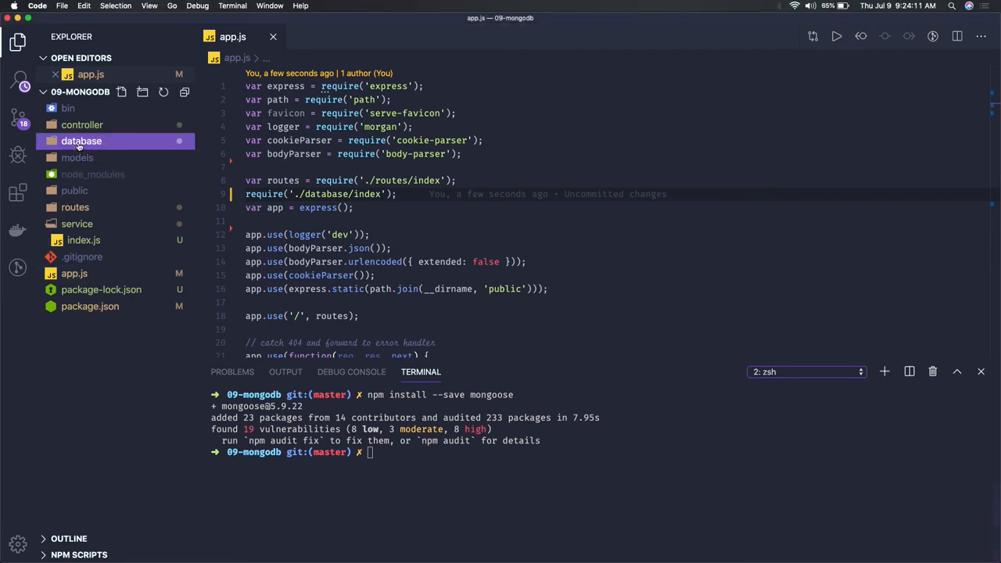
right_click(81, 141)
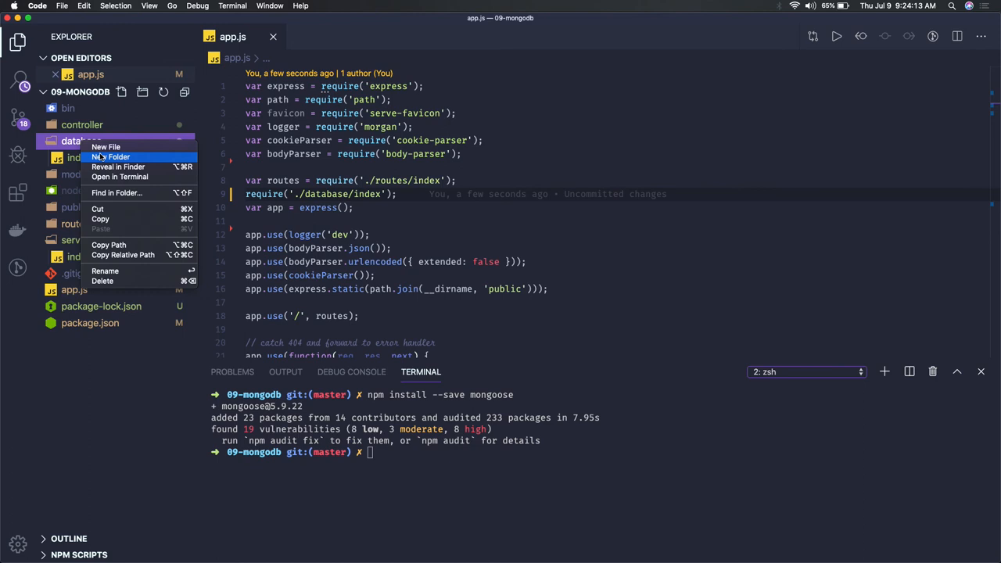
click(111, 156)
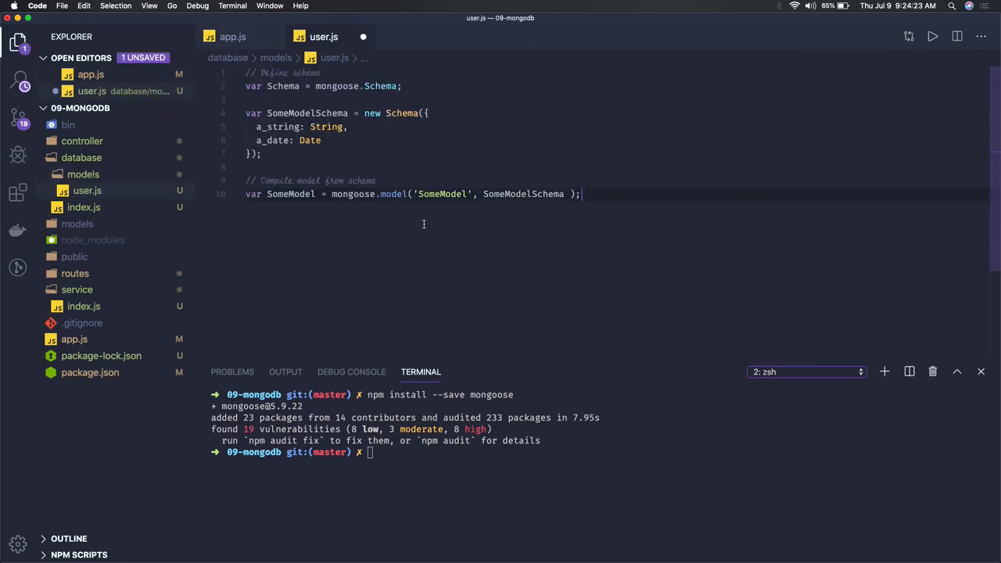
mouse_move(514, 183)
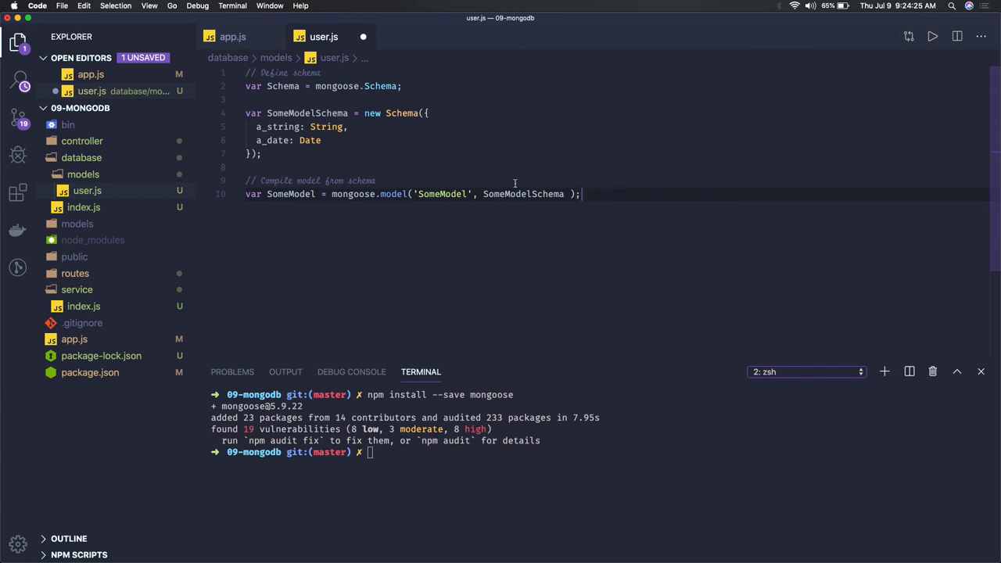
double_click(308, 112)
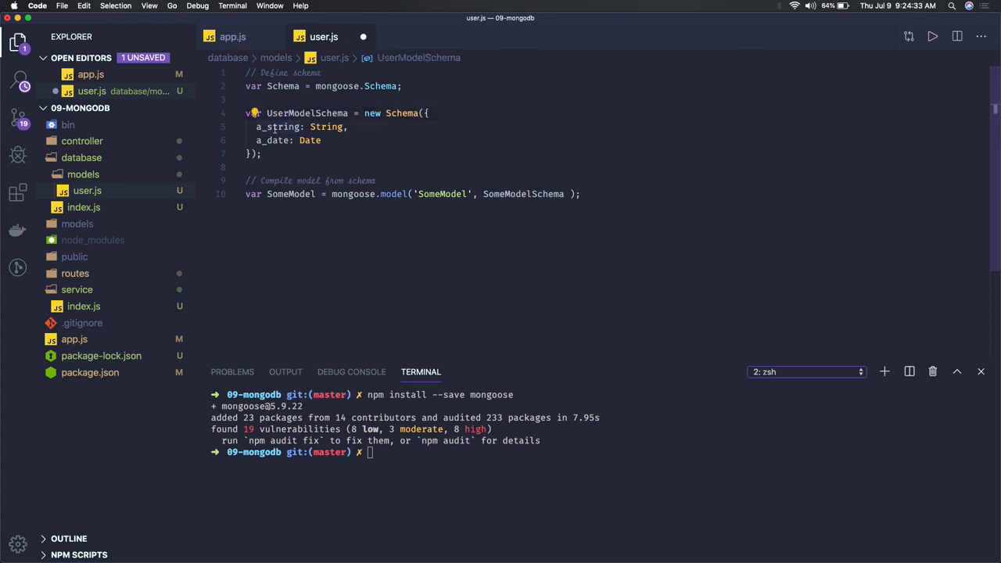
text(usernam)
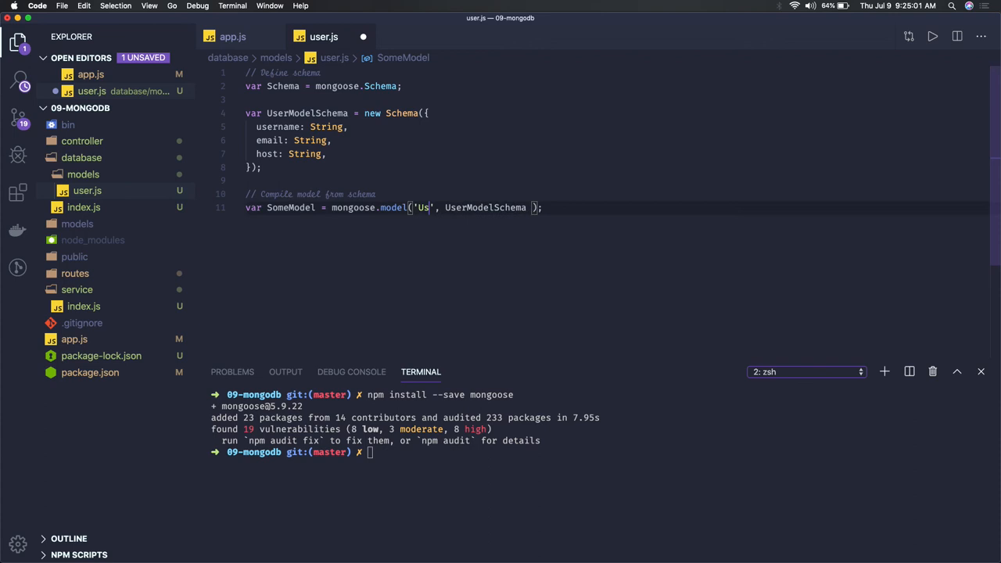
Step: Name the model 'User' and assign it to module.exports
text(er)
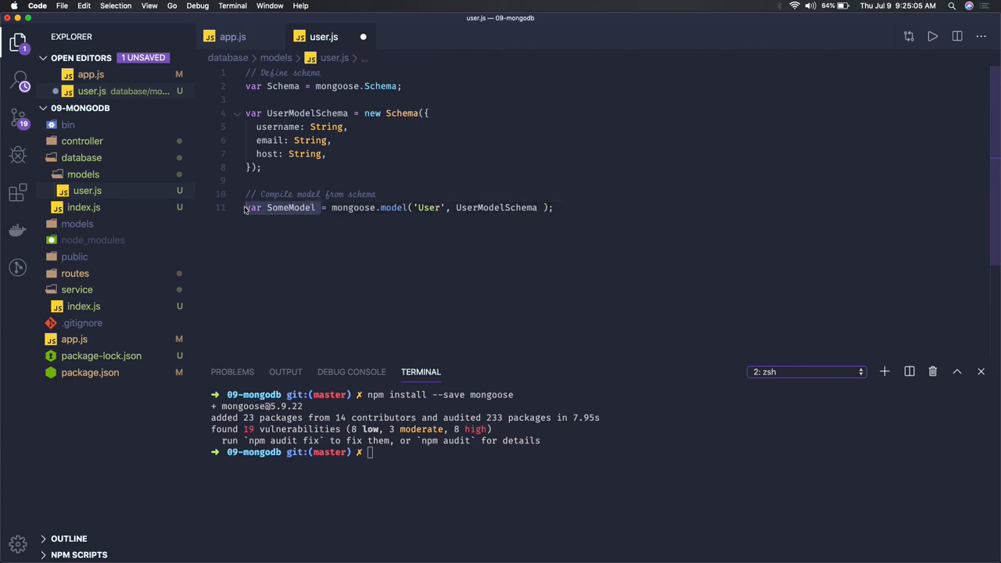
text(module.exports)
click(336, 113)
text(mongoose.)
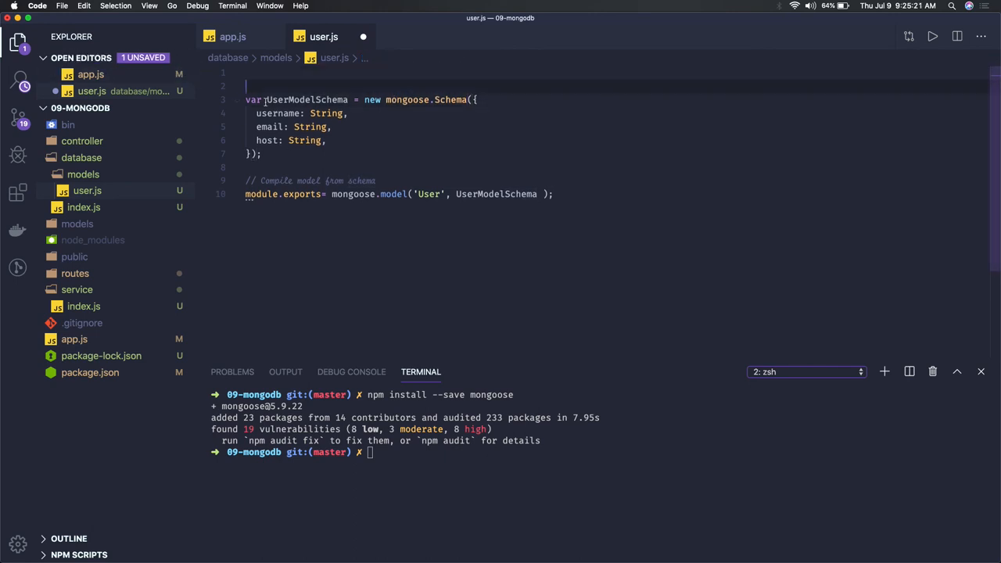
Step: Declare UserModelSchema with const, tidy the comments and save user.js
text(const)
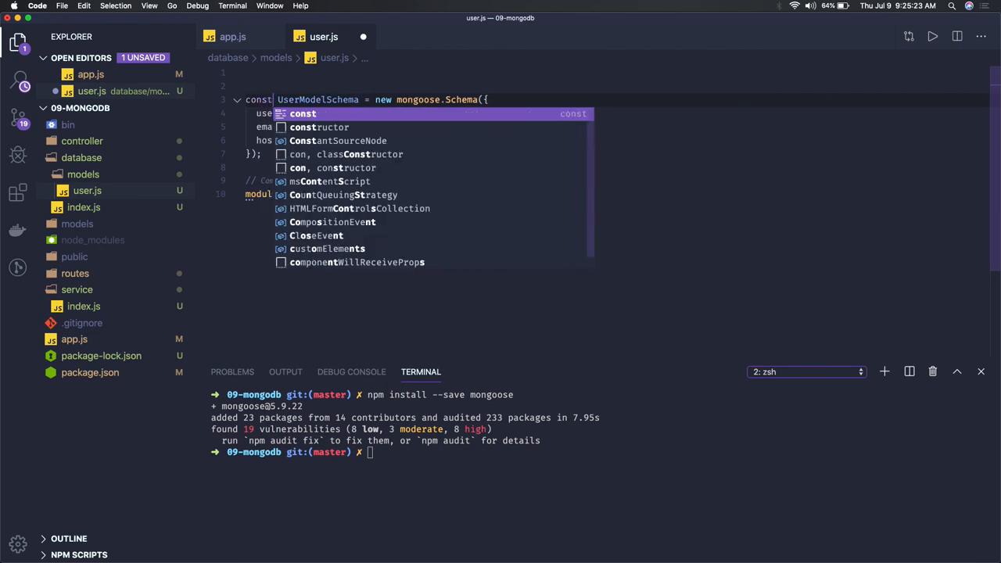
key(Escape)
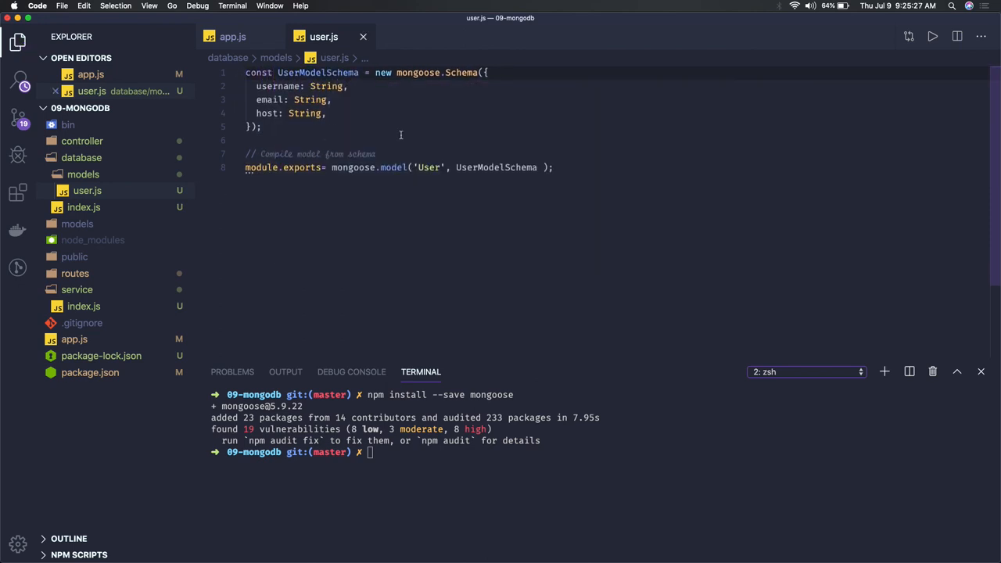
mouse_move(384, 147)
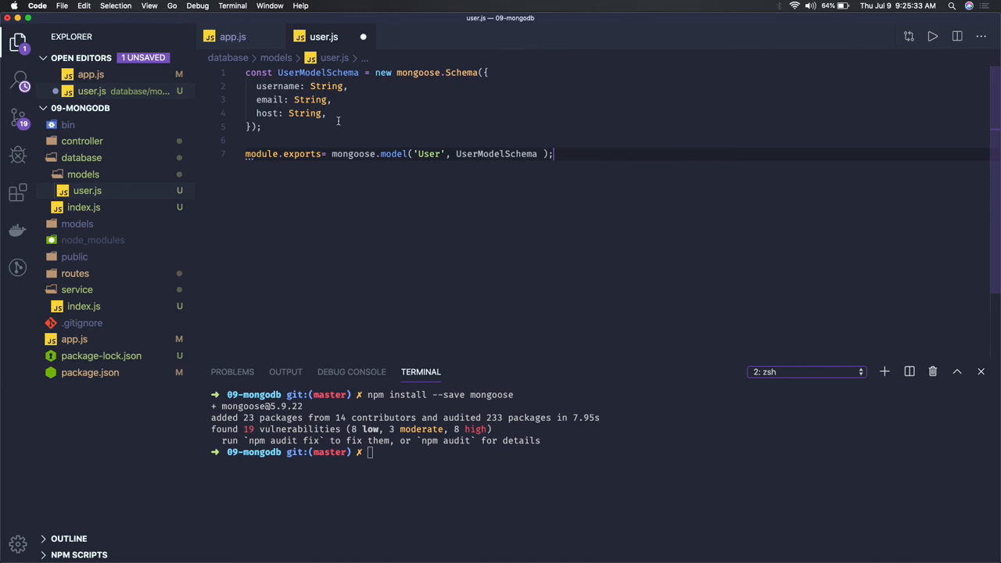
mouse_move(365, 143)
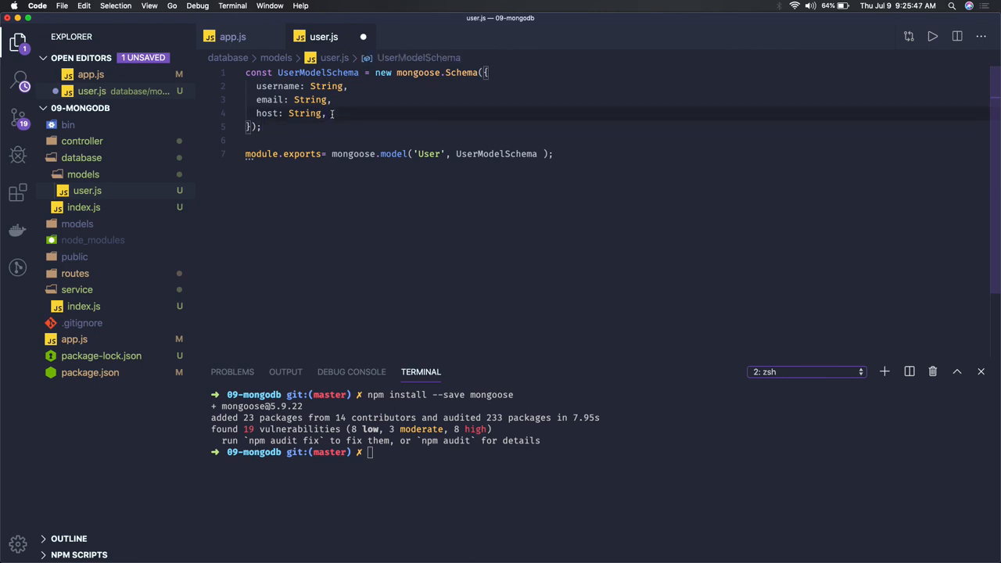
key(cmd+s)
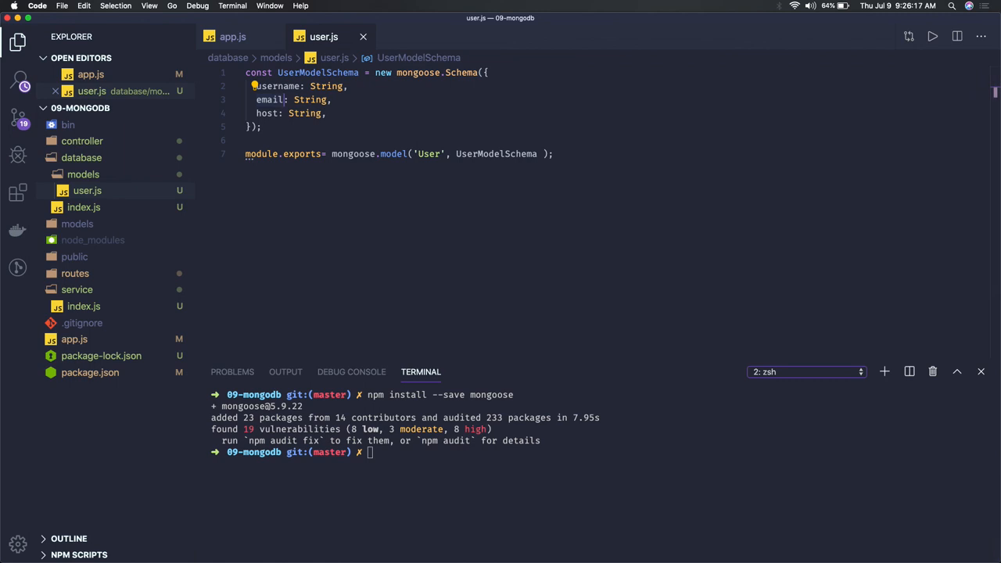
mouse_move(410, 300)
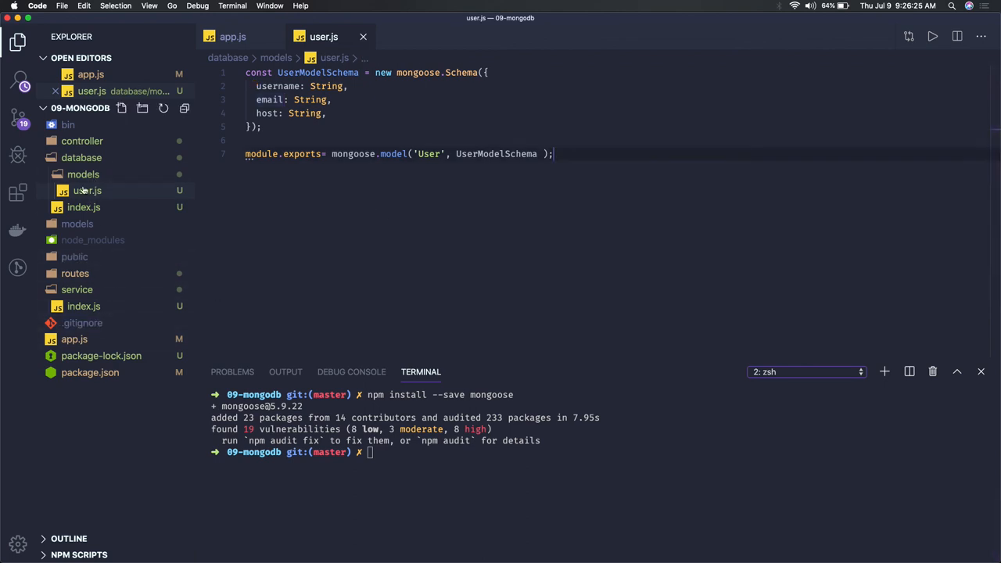
Step: Revisit database/index.js and user.js, then view service/index.js with the user array
click(85, 225)
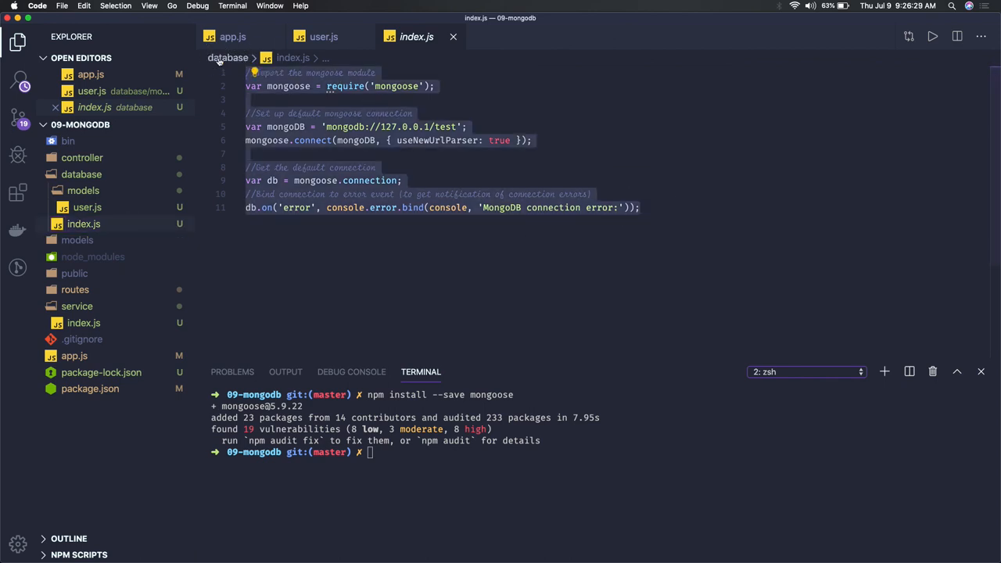
click(88, 207)
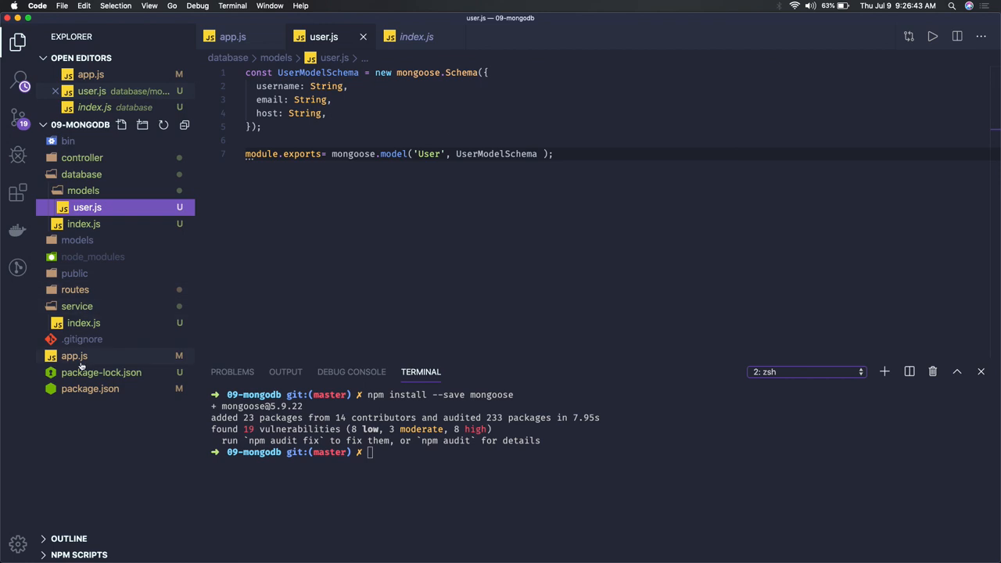
click(416, 37)
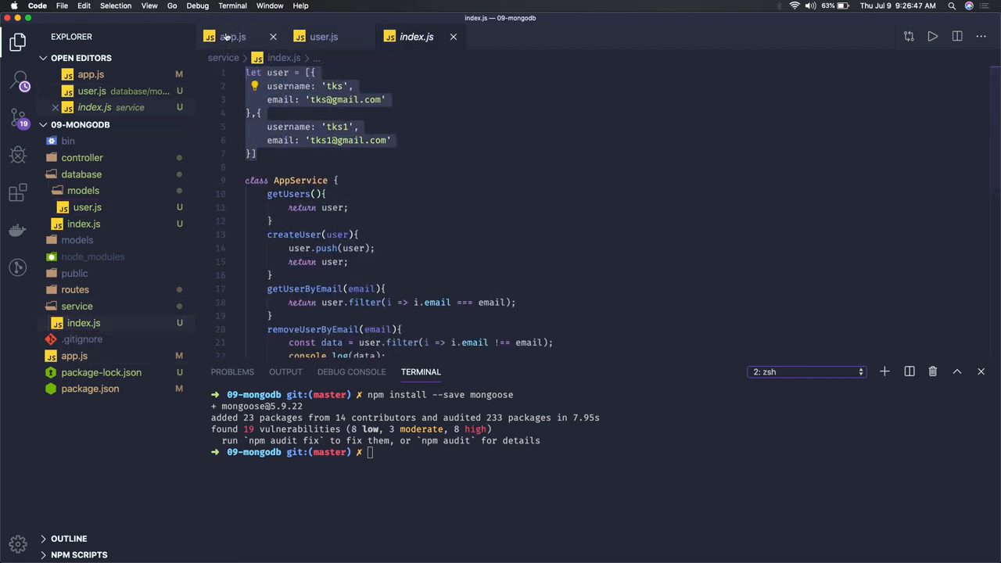
scroll(down, 3)
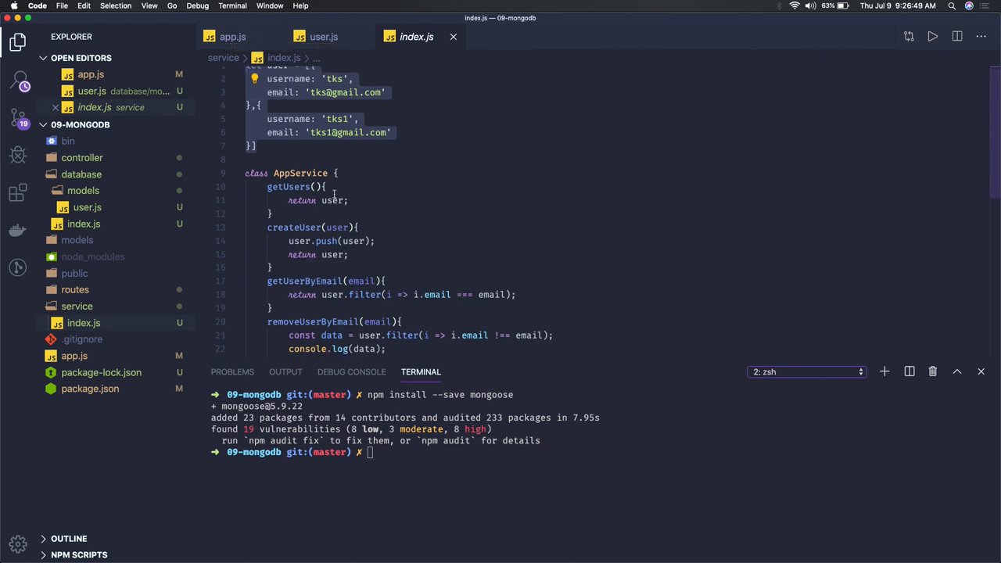
mouse_move(295, 154)
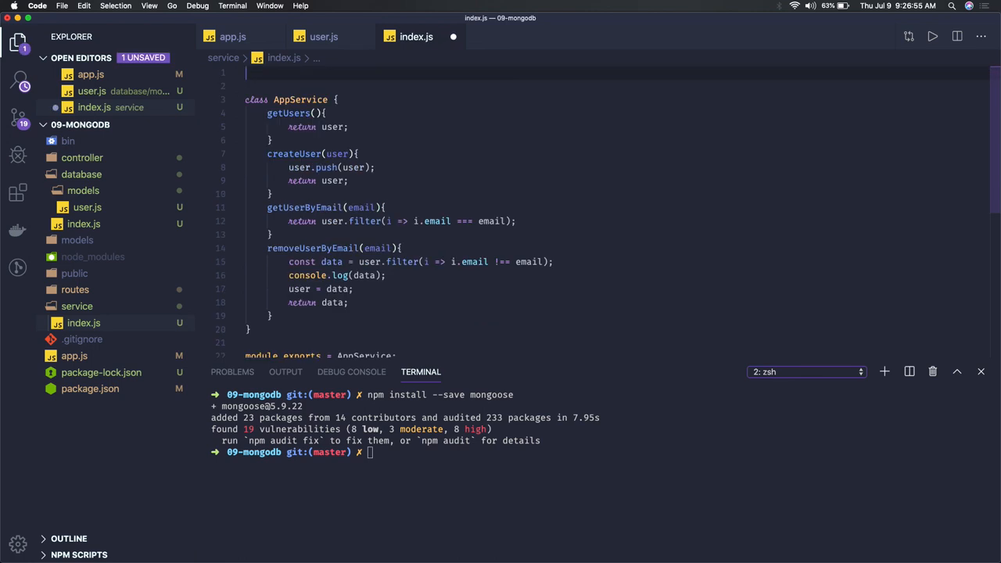
Step: Replace the hard-coded user array with const User = require('../database/models/user')
text(const Users = require()
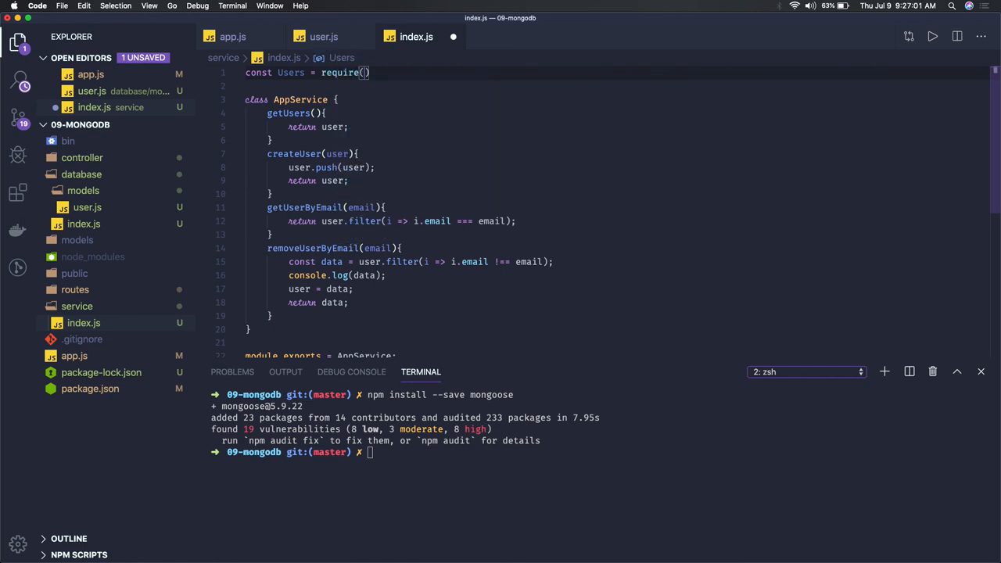
text('./')
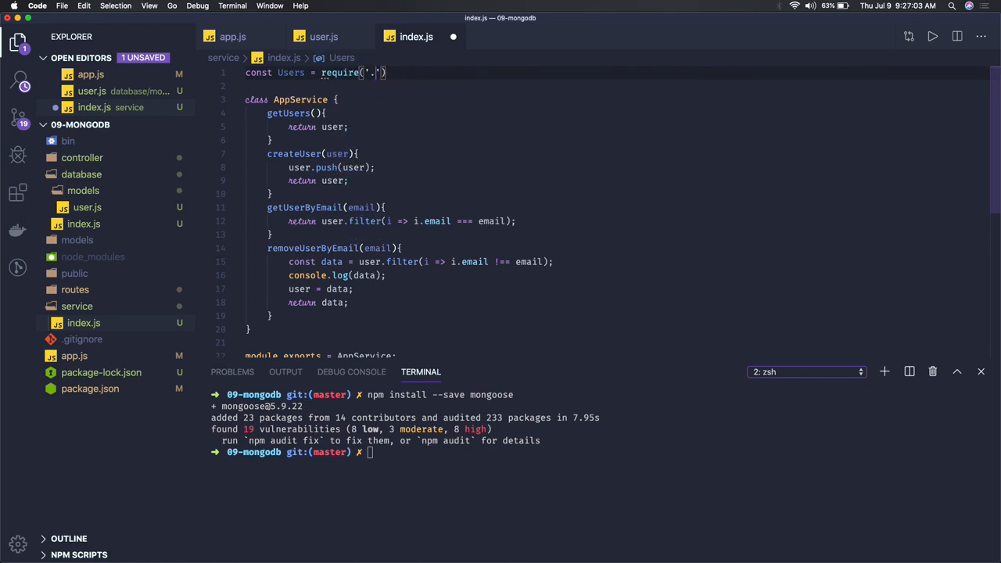
text(./database)
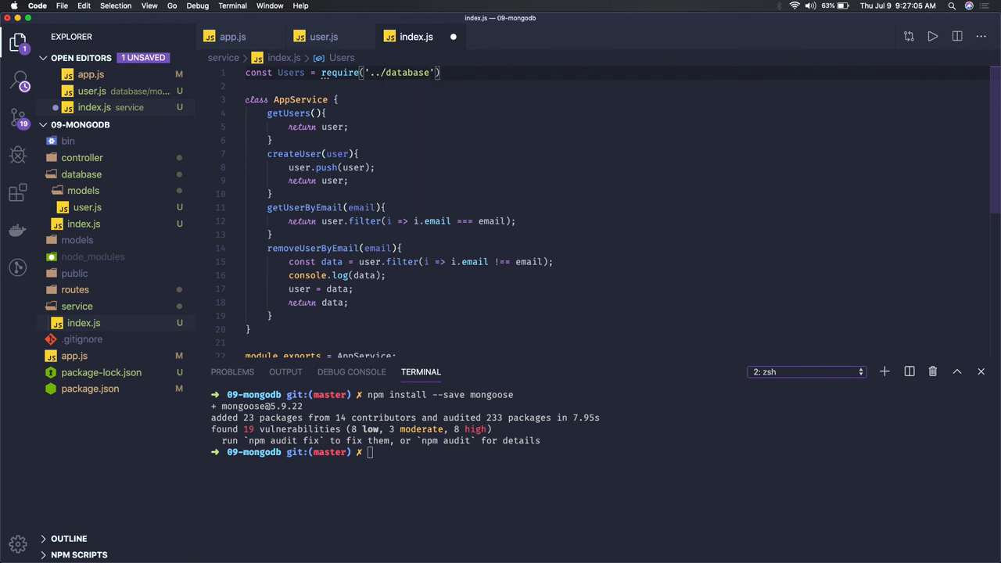
text(models/)
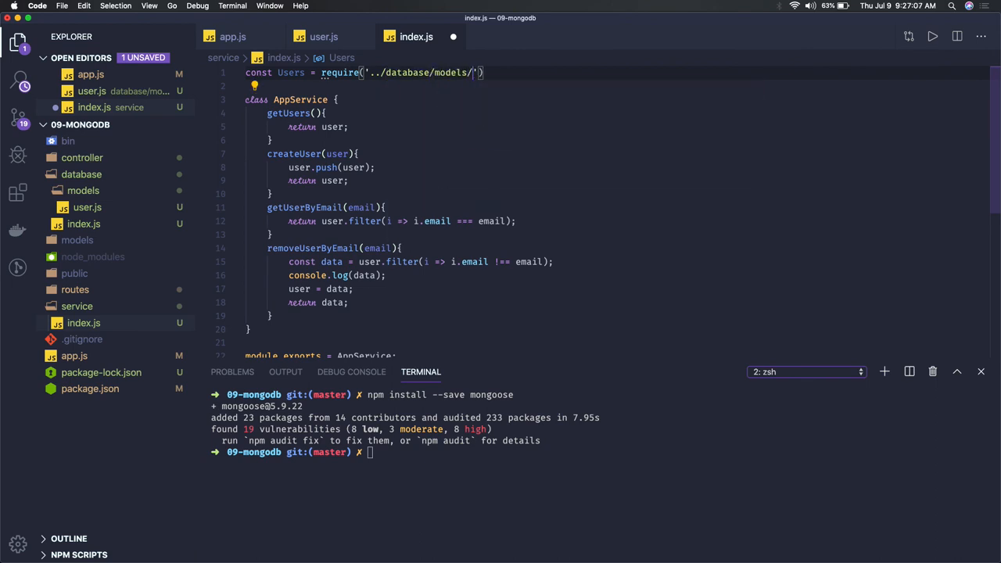
text(user)
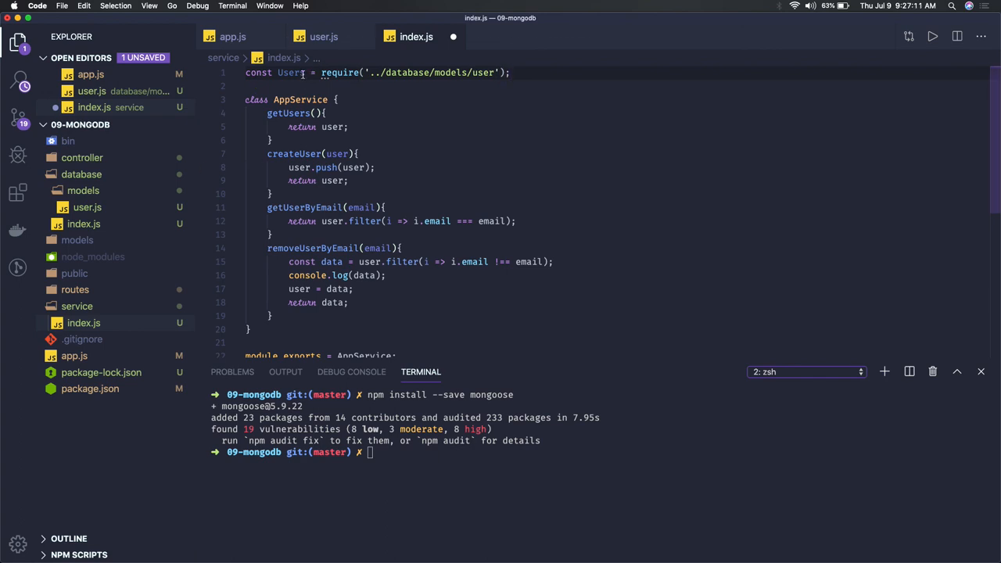
double_click(288, 72)
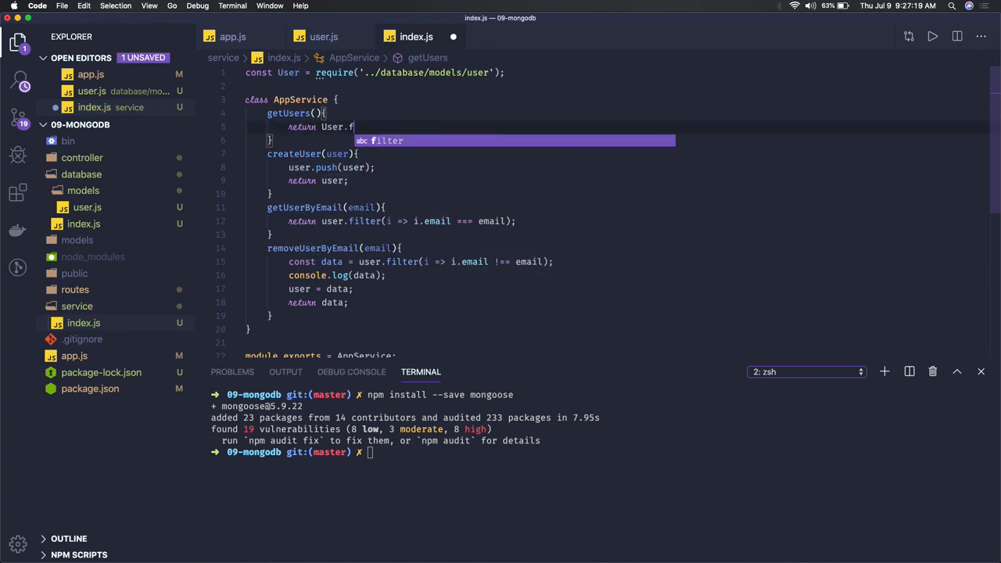
Step: Make getUsers return User.find({ 'email' : 'email' })
text(ind())
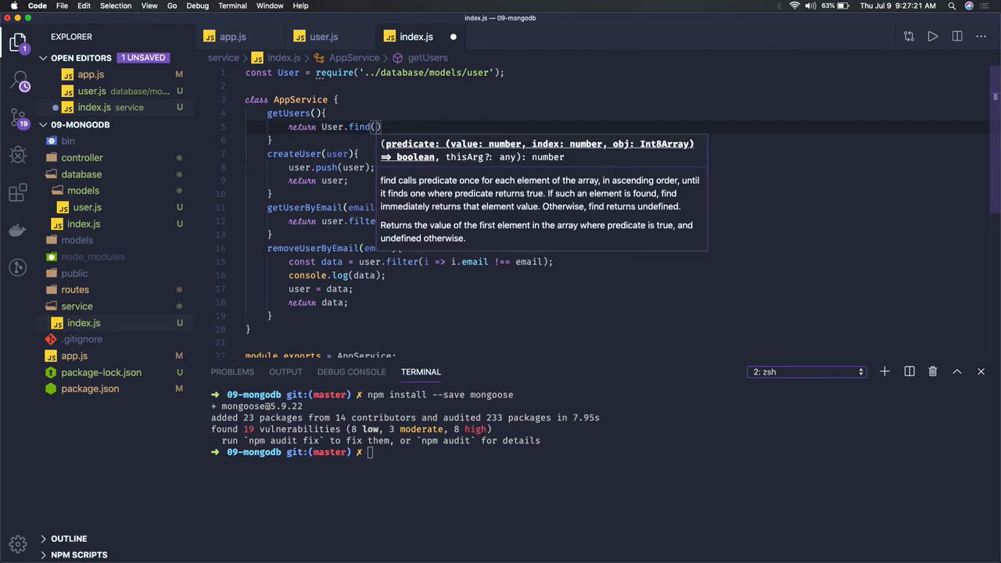
text({})
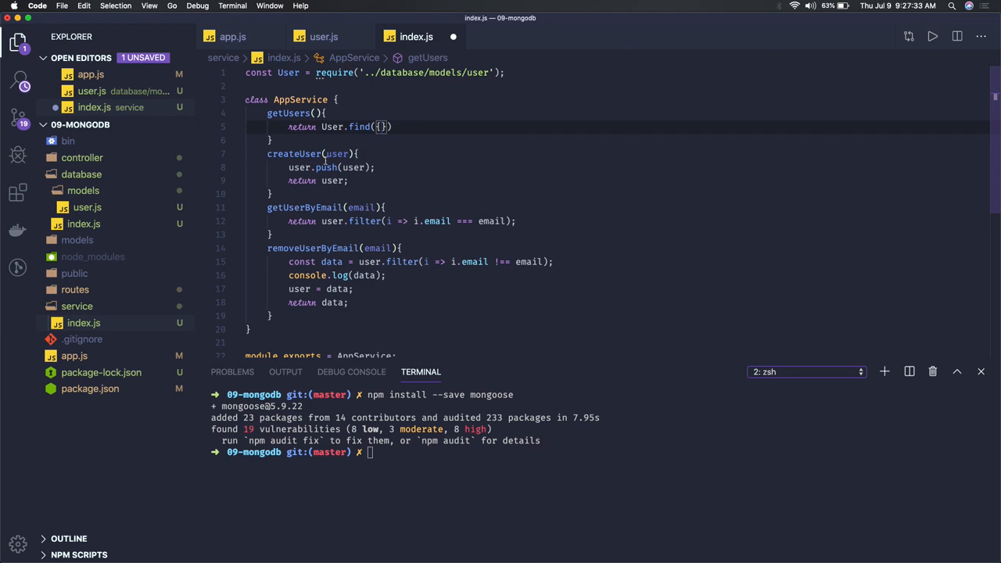
double_click(360, 127)
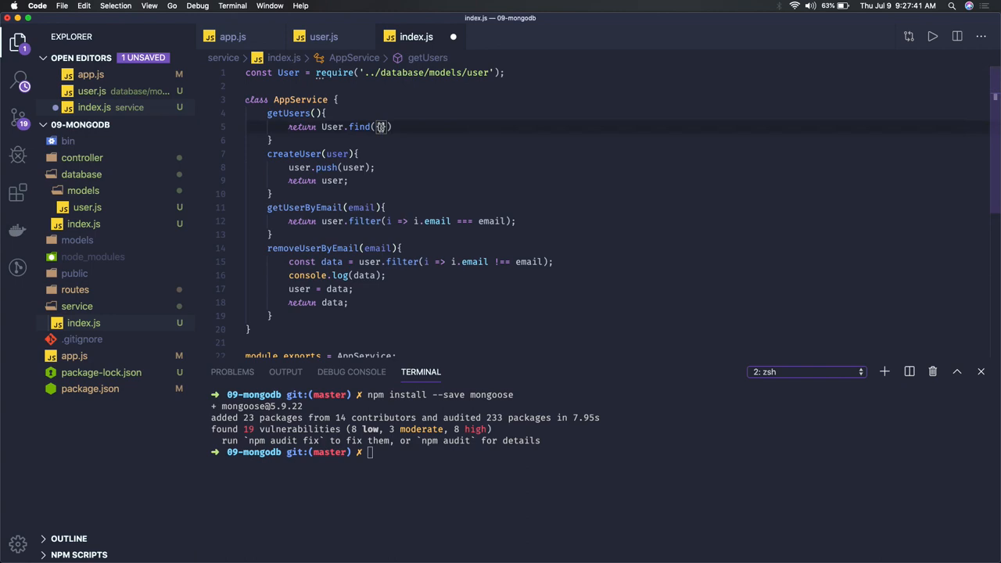
text({ 'email' })
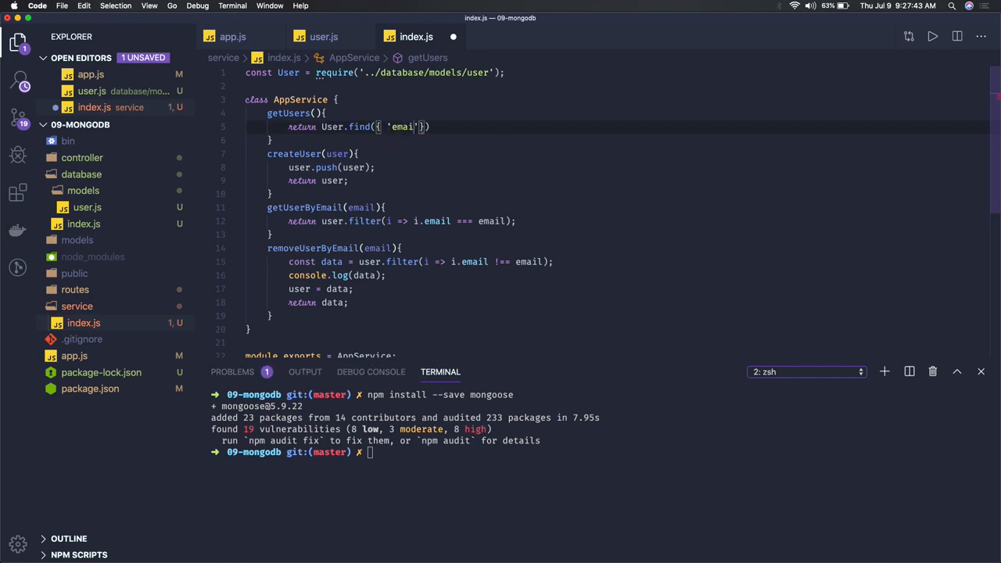
text(: '')
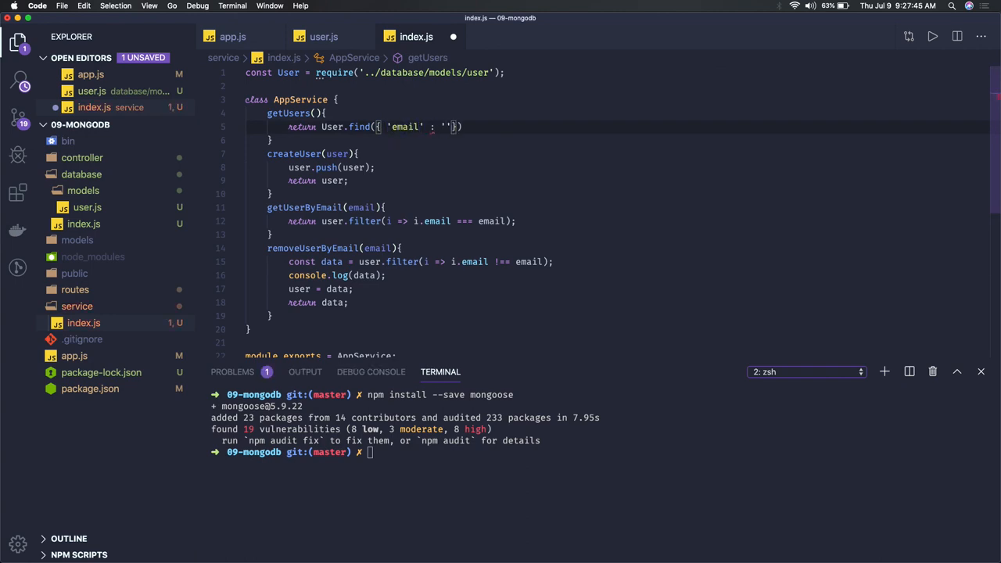
text(email)
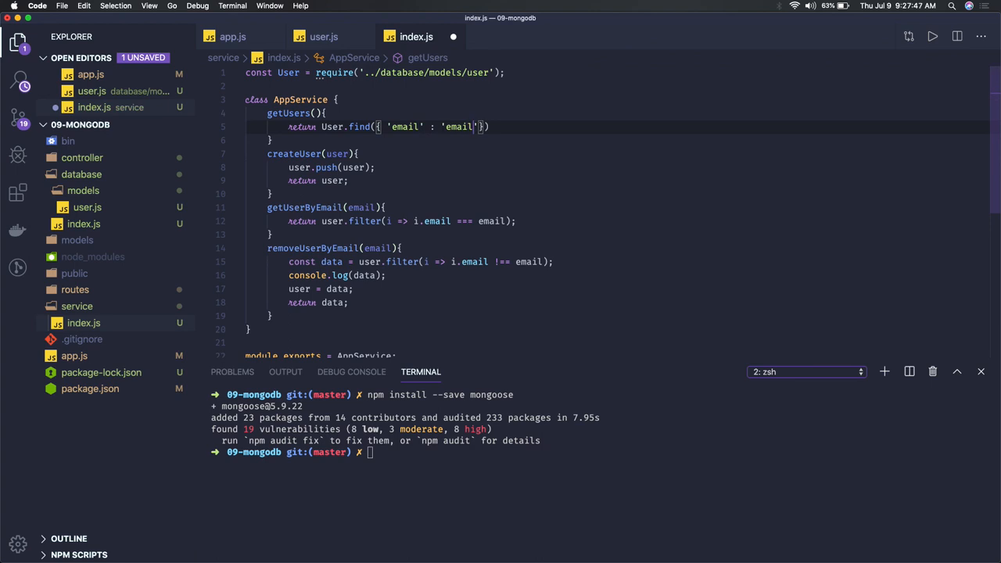